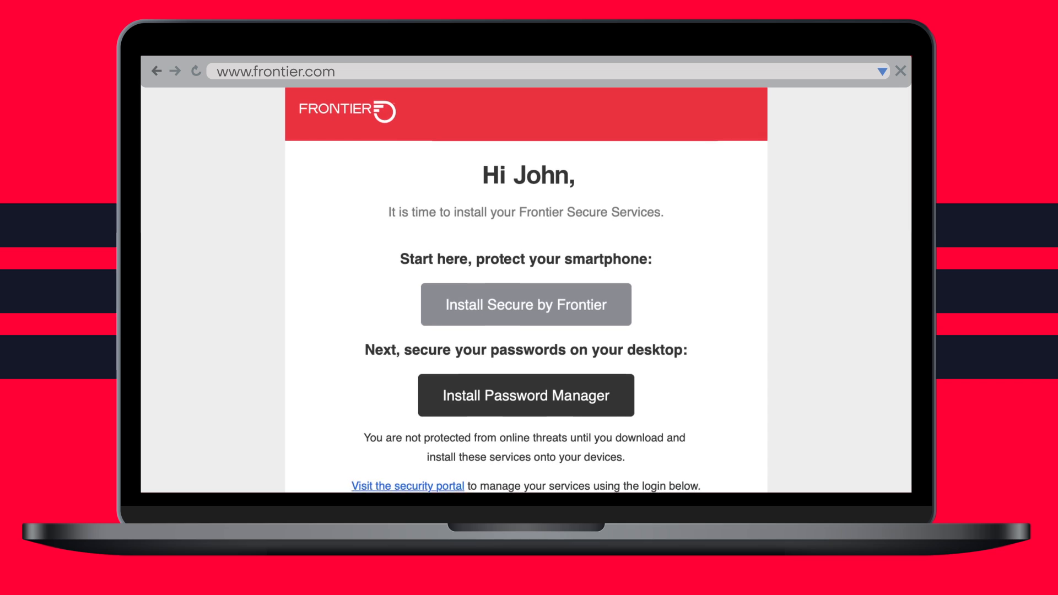
Start installing Secure by Frontier from the email and download the Windows PC installer.
scroll("down", 3)
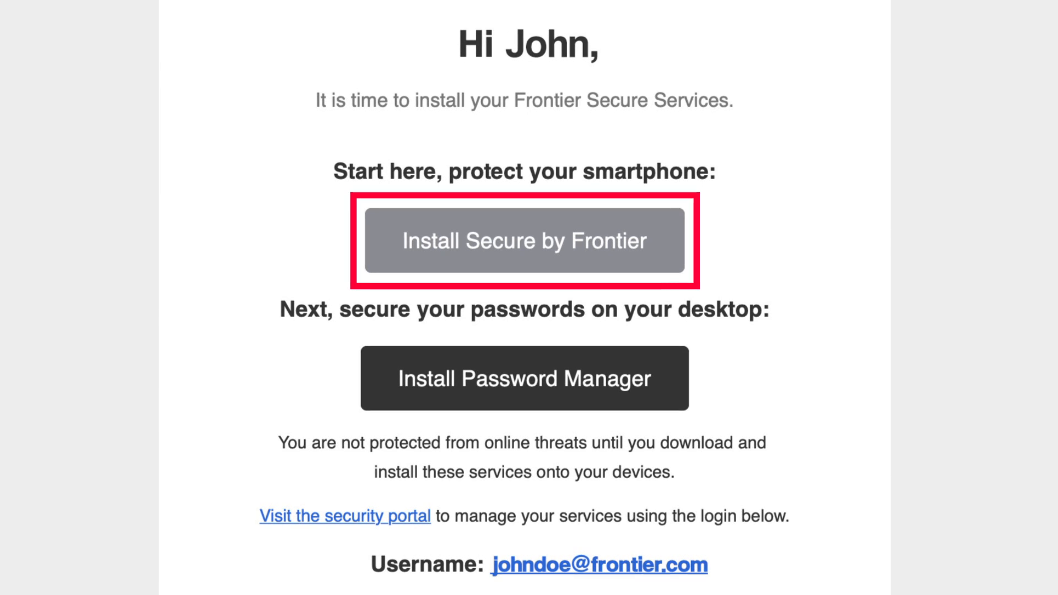
mouse_move(523, 246)
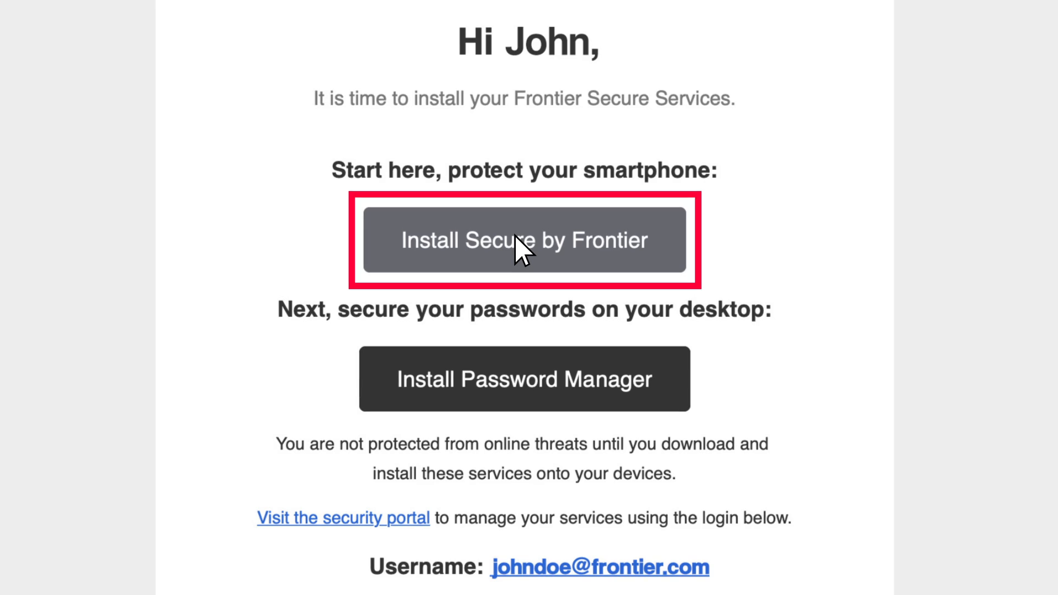
left_click(525, 240)
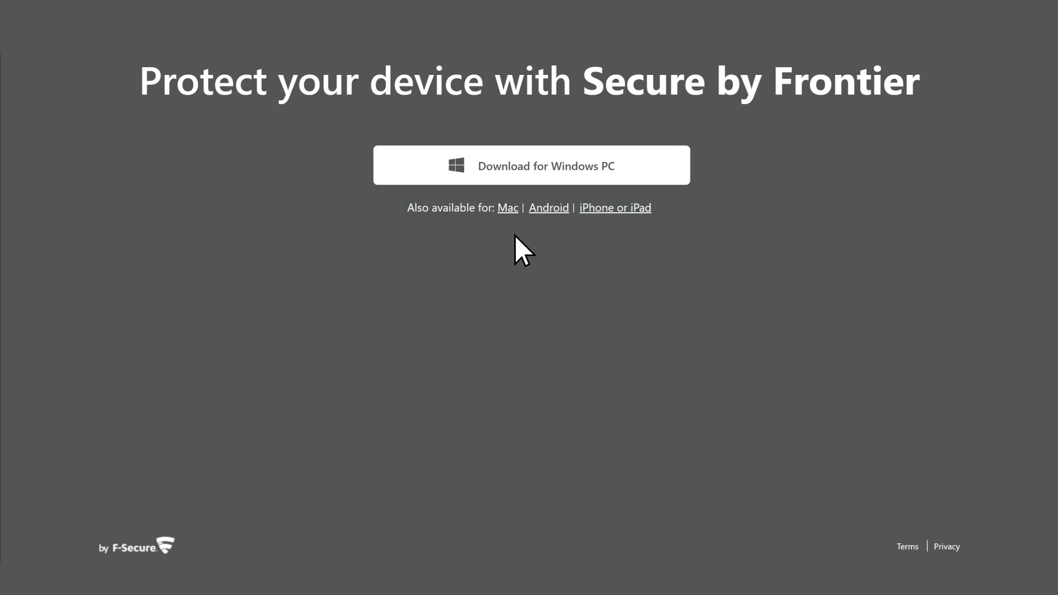
left_click(530, 165)
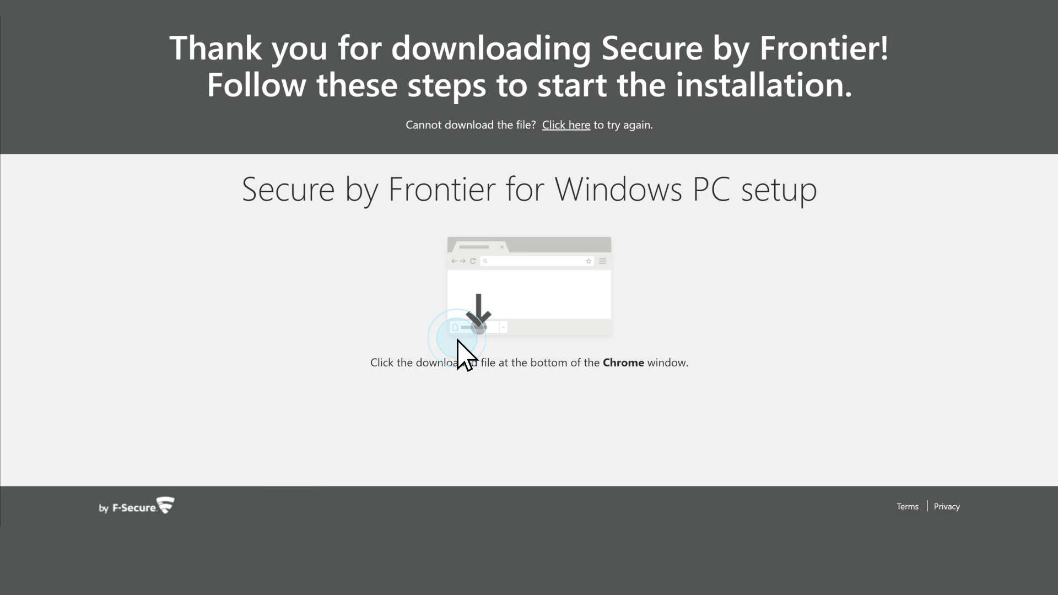
Run the downloaded installer, accept the license terms, and set up protection for yourself.
left_click(459, 330)
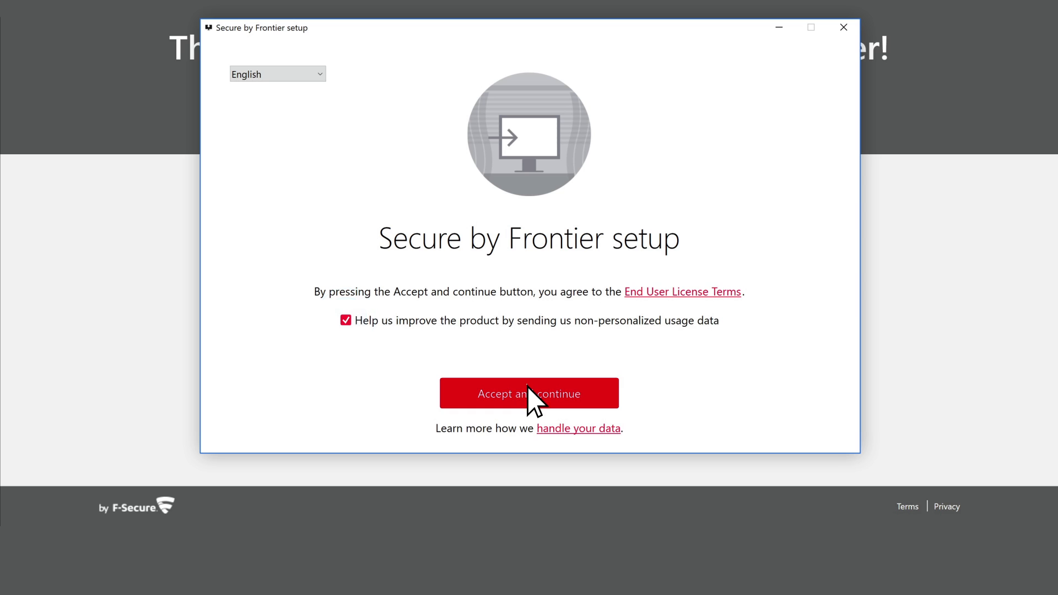
left_click(529, 393)
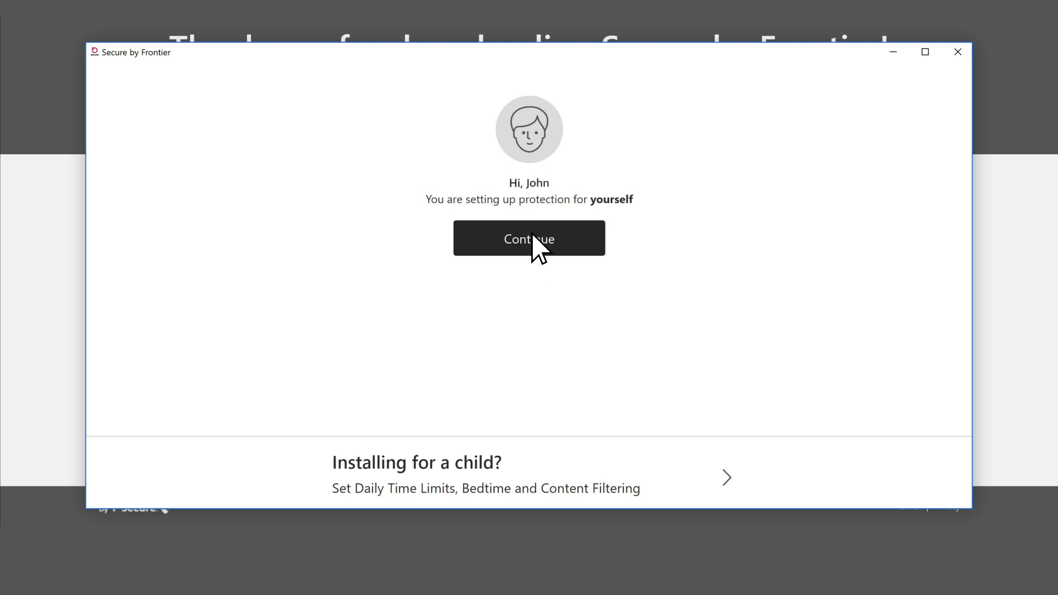
left_click(528, 238)
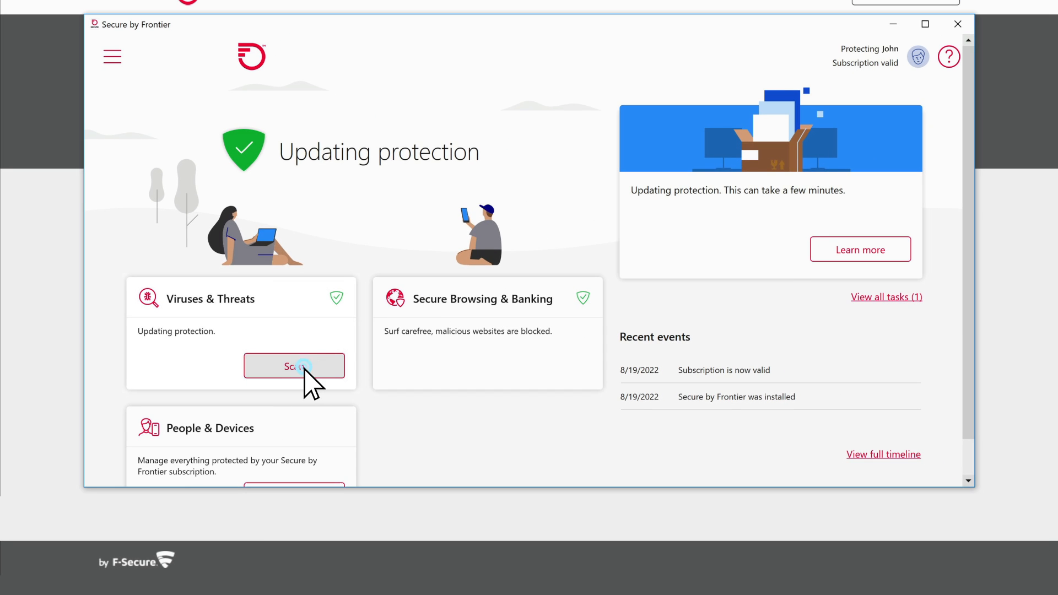
Scan this device for viruses and threats until the scan reports nothing harmful.
left_click(294, 366)
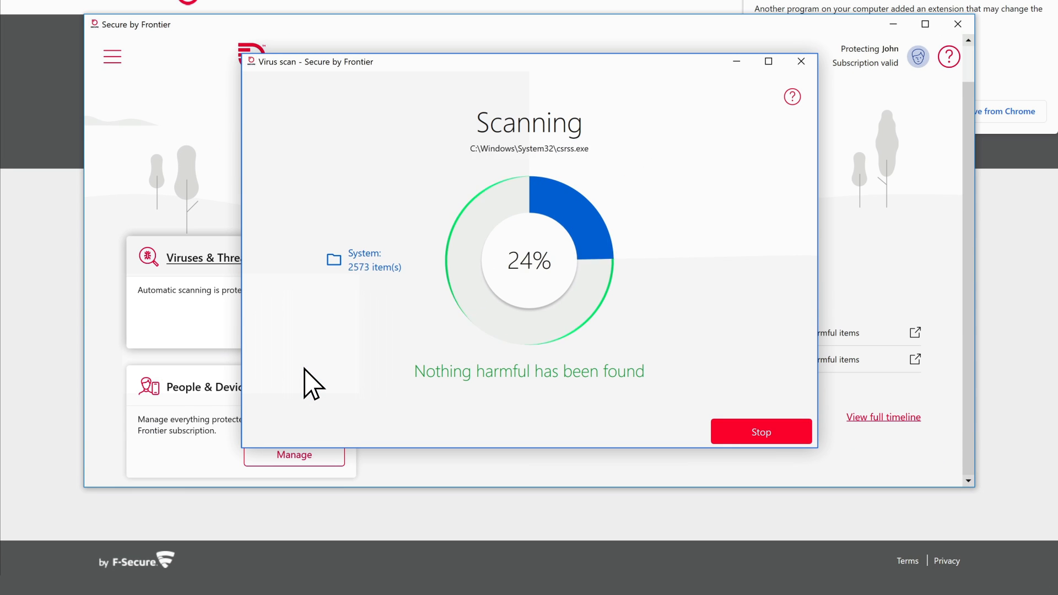
left_click(760, 432)
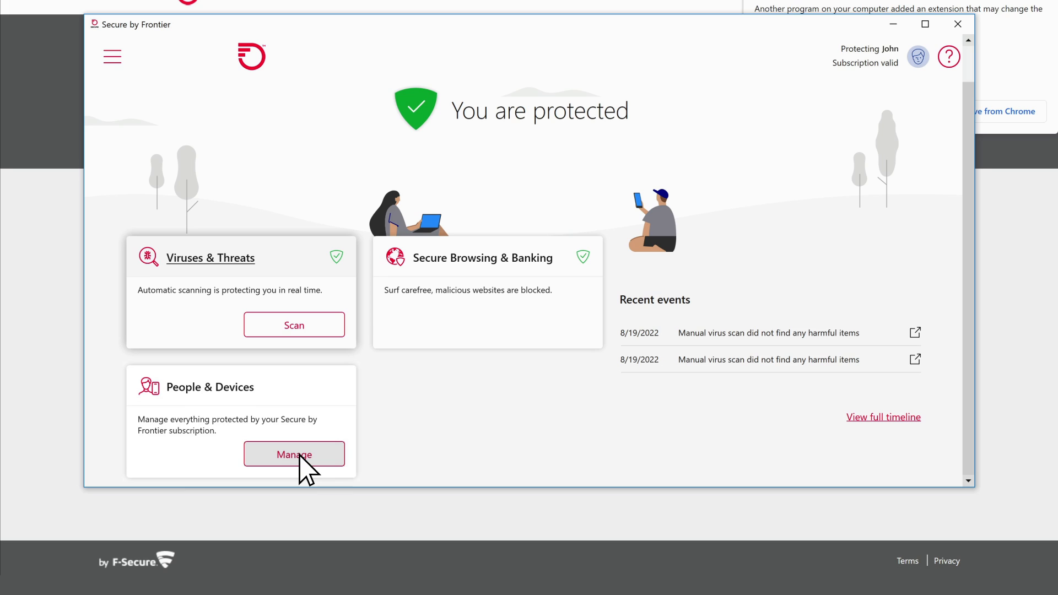
Open the subscription owner's profile and the device without the app.
left_click(294, 454)
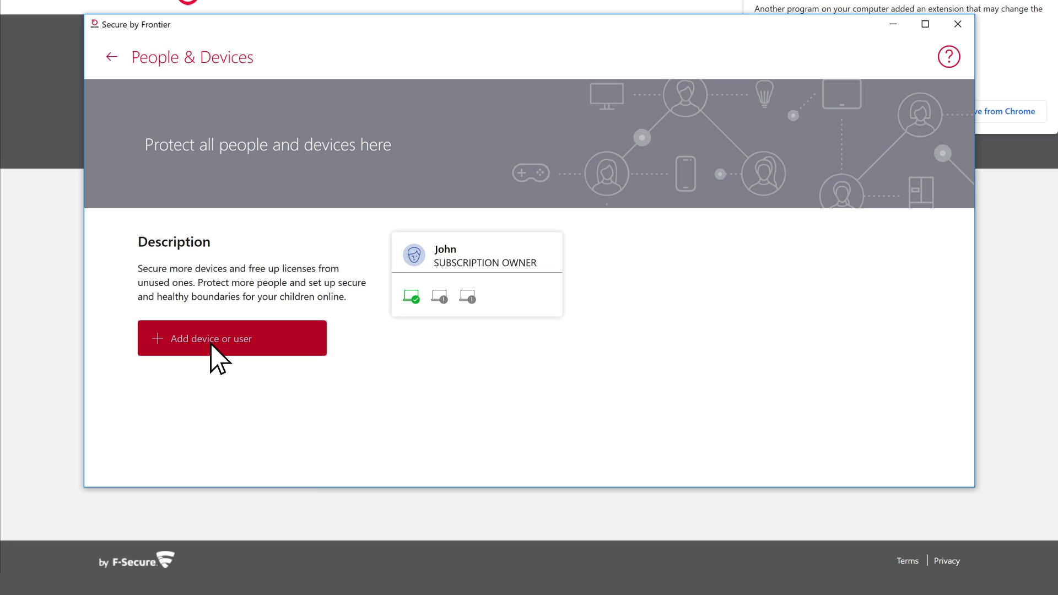
left_click(231, 338)
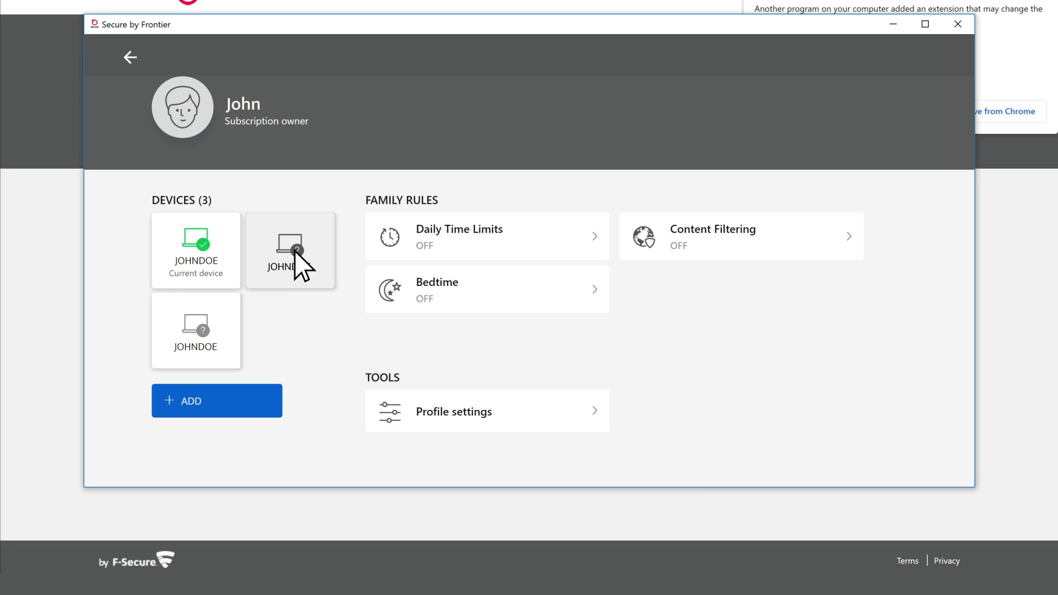
left_click(289, 251)
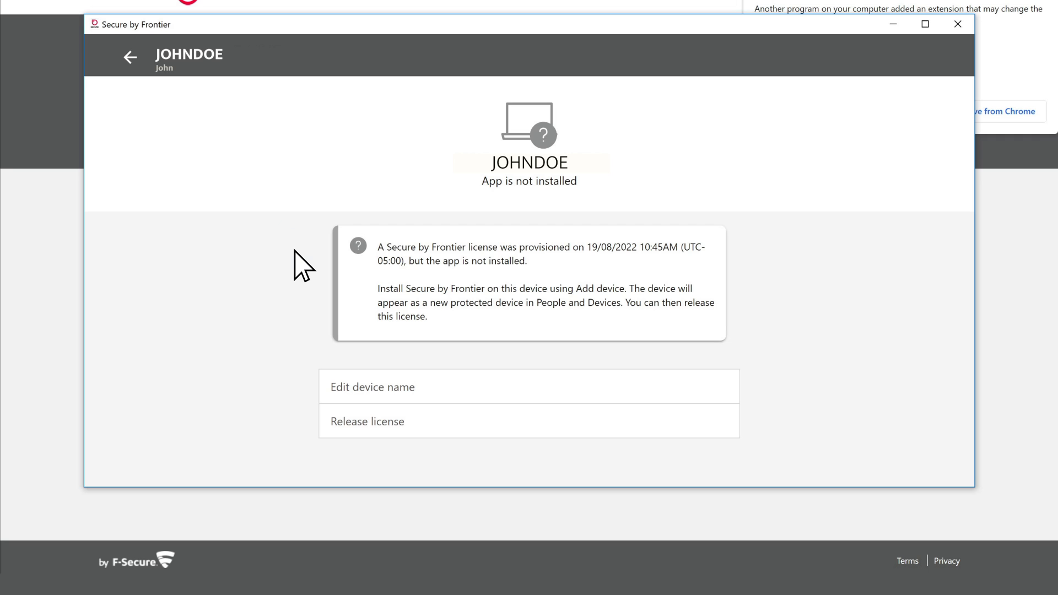